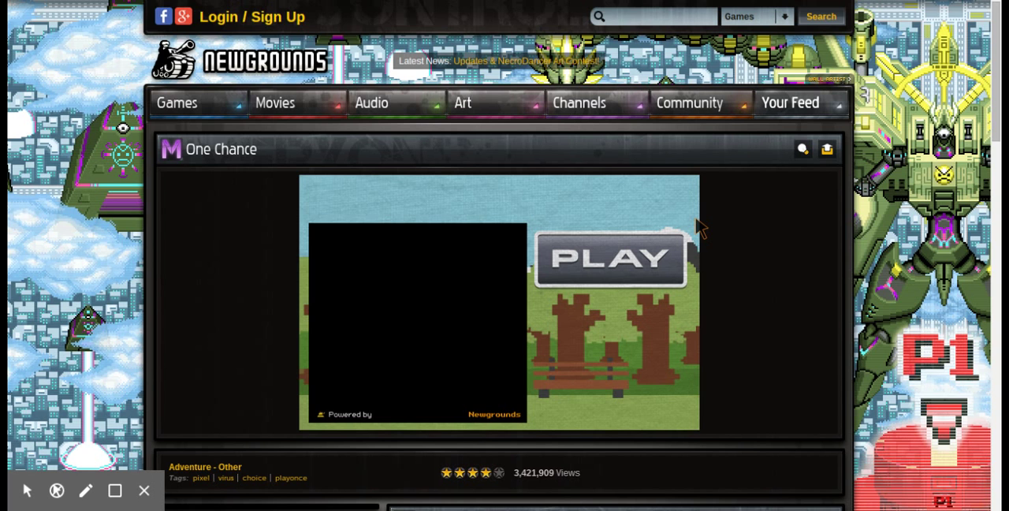
mouse_move(977, 8)
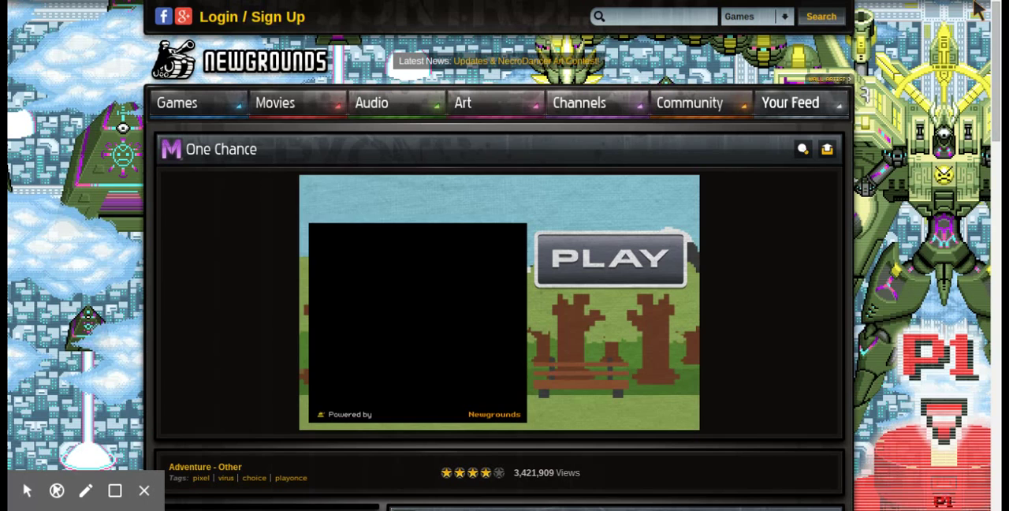
Start One Chance via the PLAY button and again on the black intro screen.
left_click(611, 258)
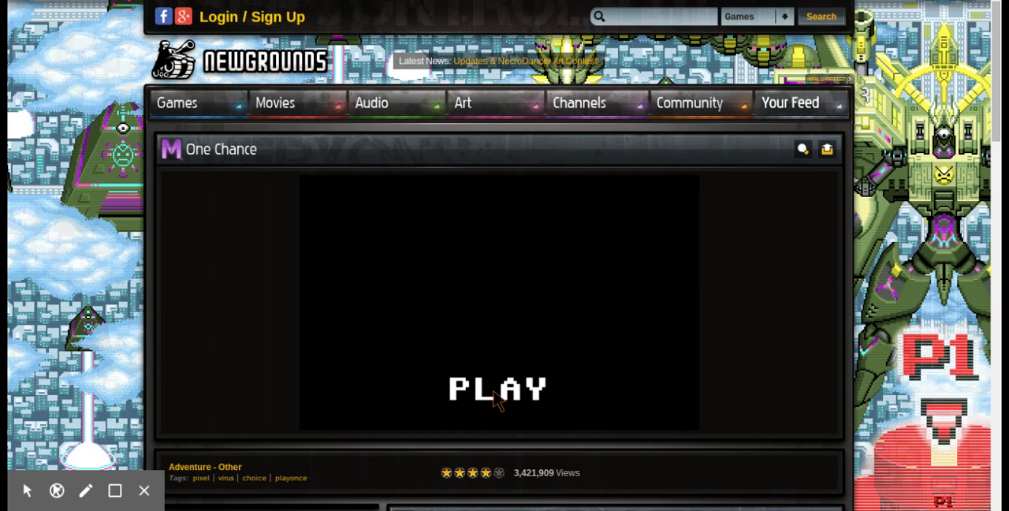
left_click(497, 388)
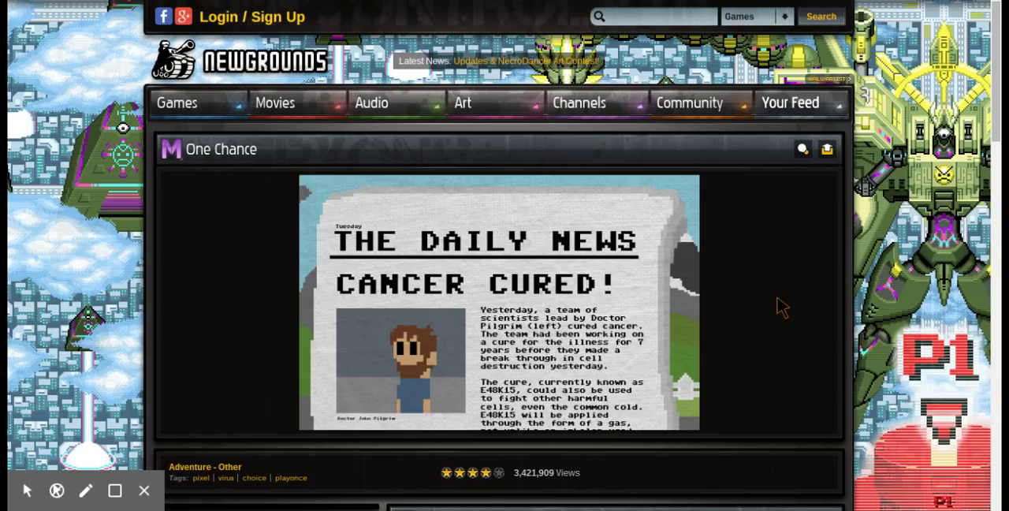
Scroll down to read the Tuesday Daily News article on Doctor Pilgrim's cancer cure.
scroll("down", 3)
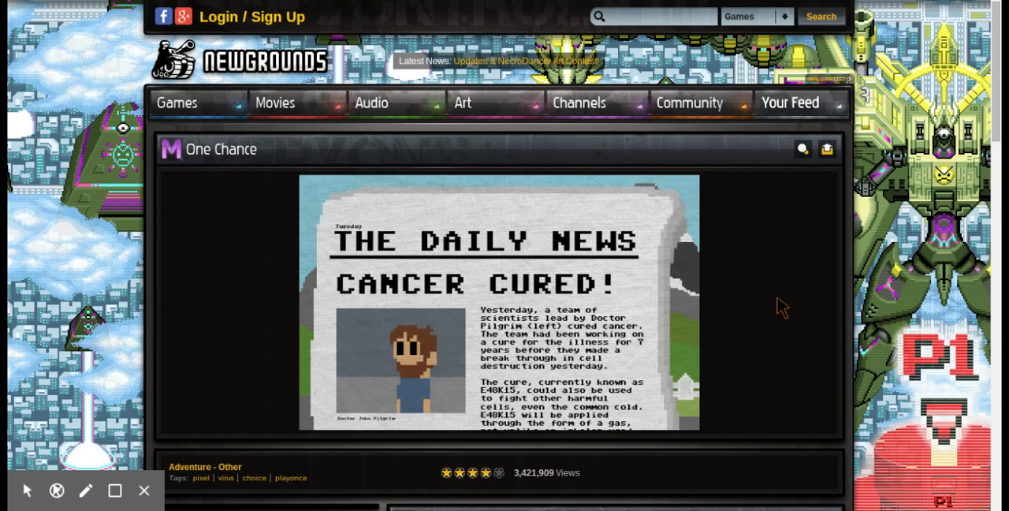
scroll("down", 3)
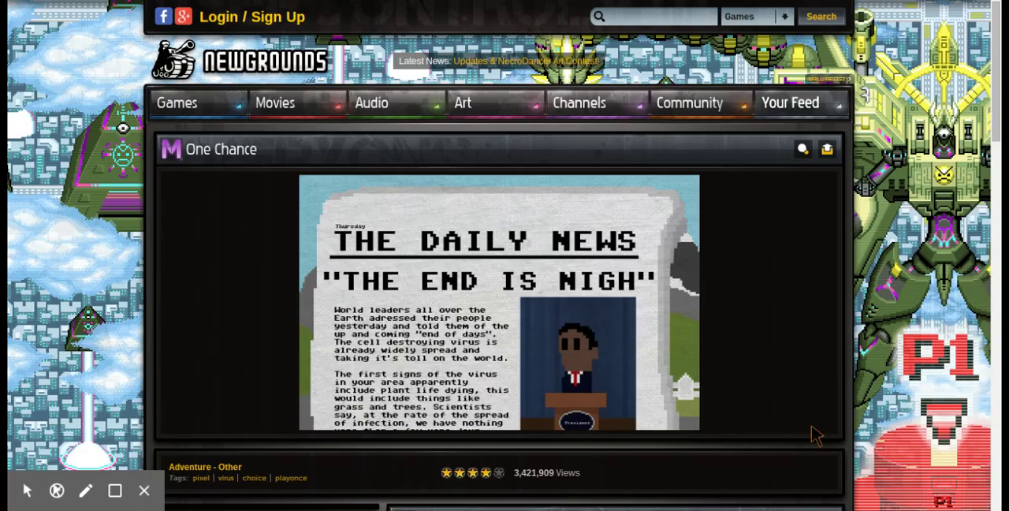
mouse_move(466, 415)
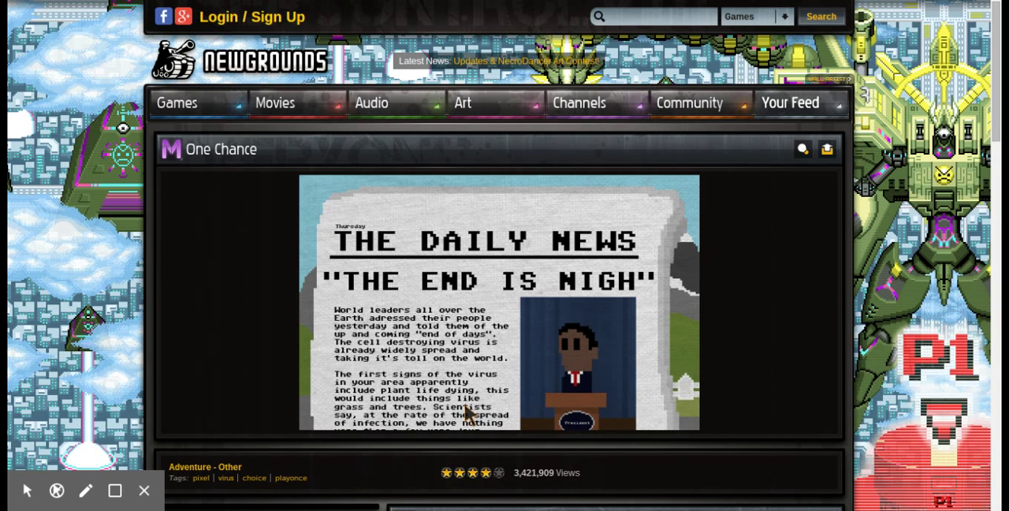
mouse_move(441, 398)
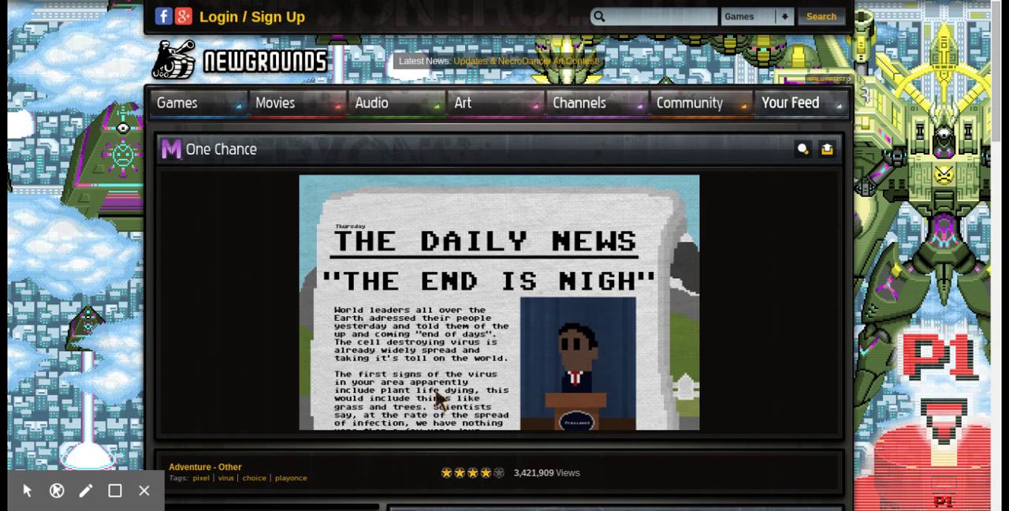
mouse_move(432, 370)
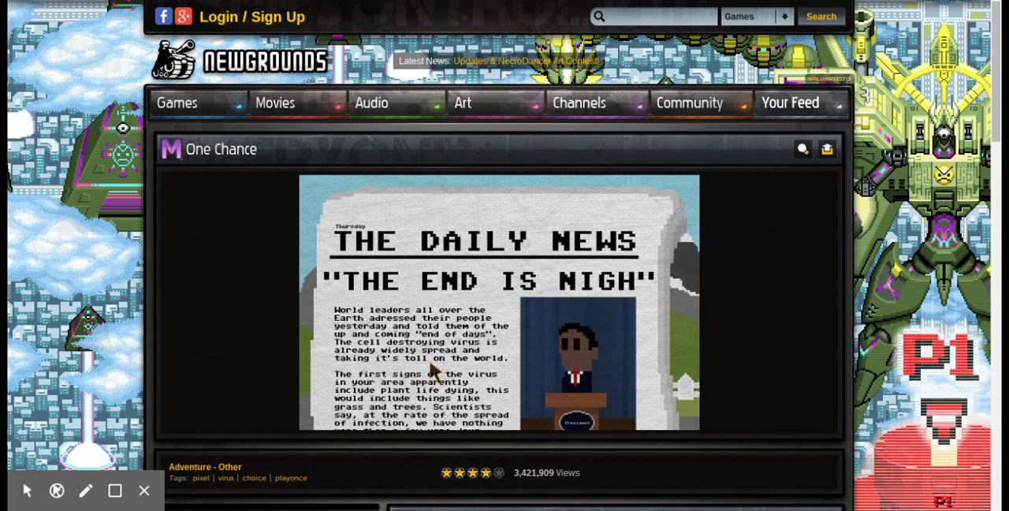
mouse_move(378, 402)
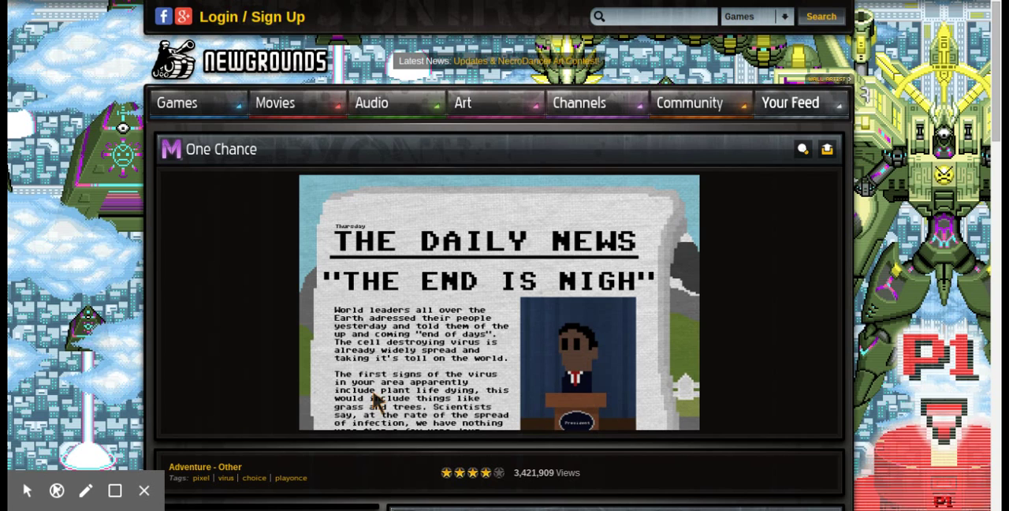